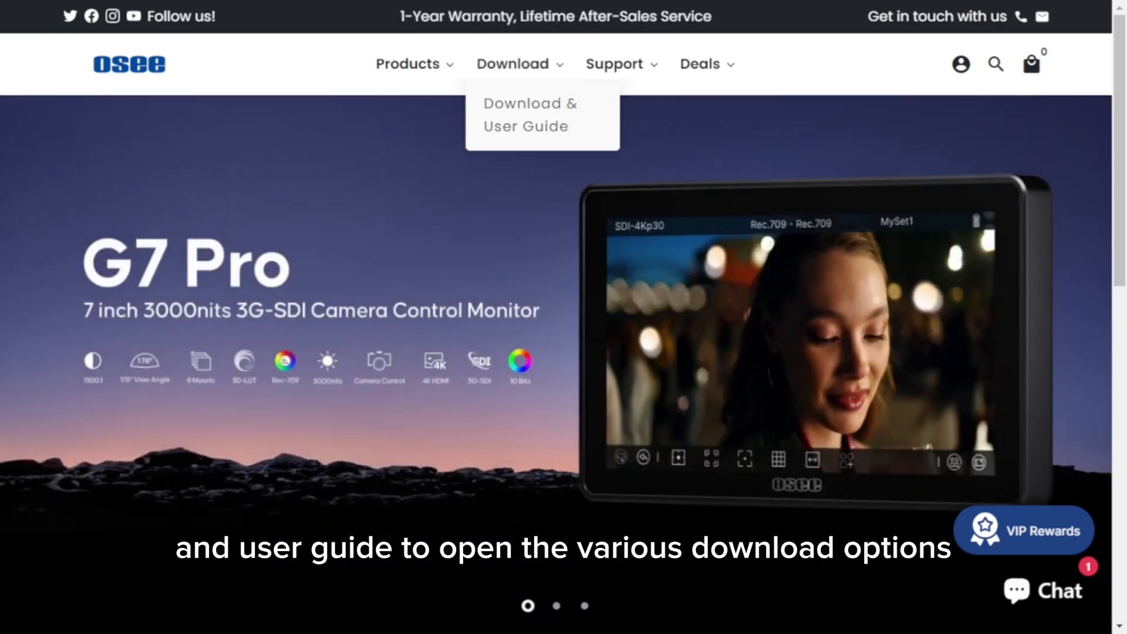
Go to the Osee Download & User Guide page for the GoStream Series.
click(529, 114)
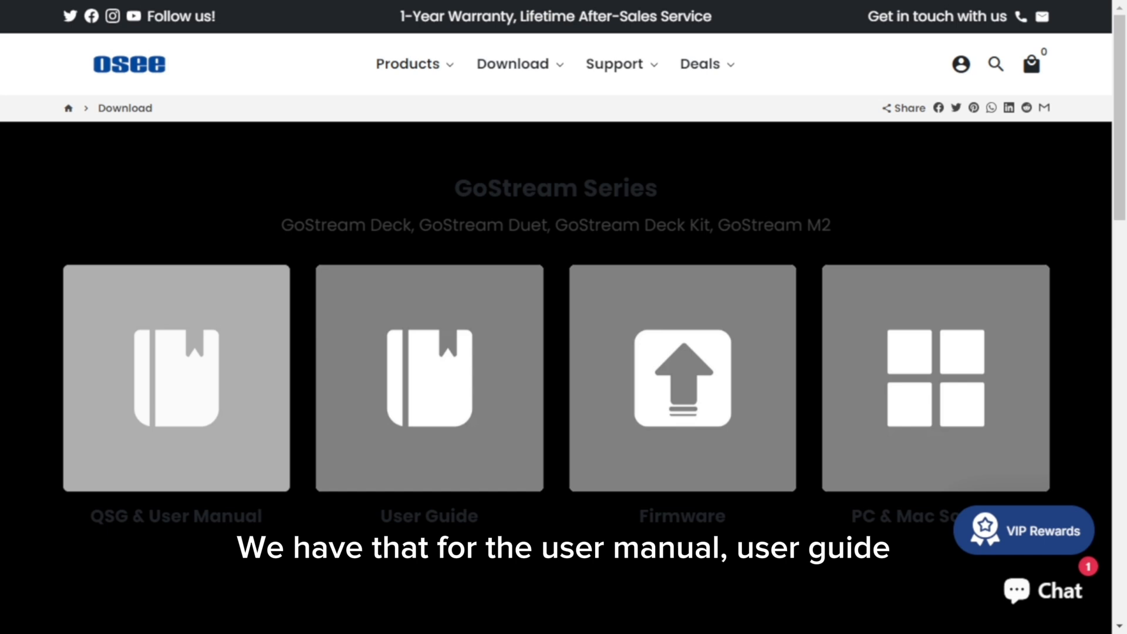
mouse_move(430, 379)
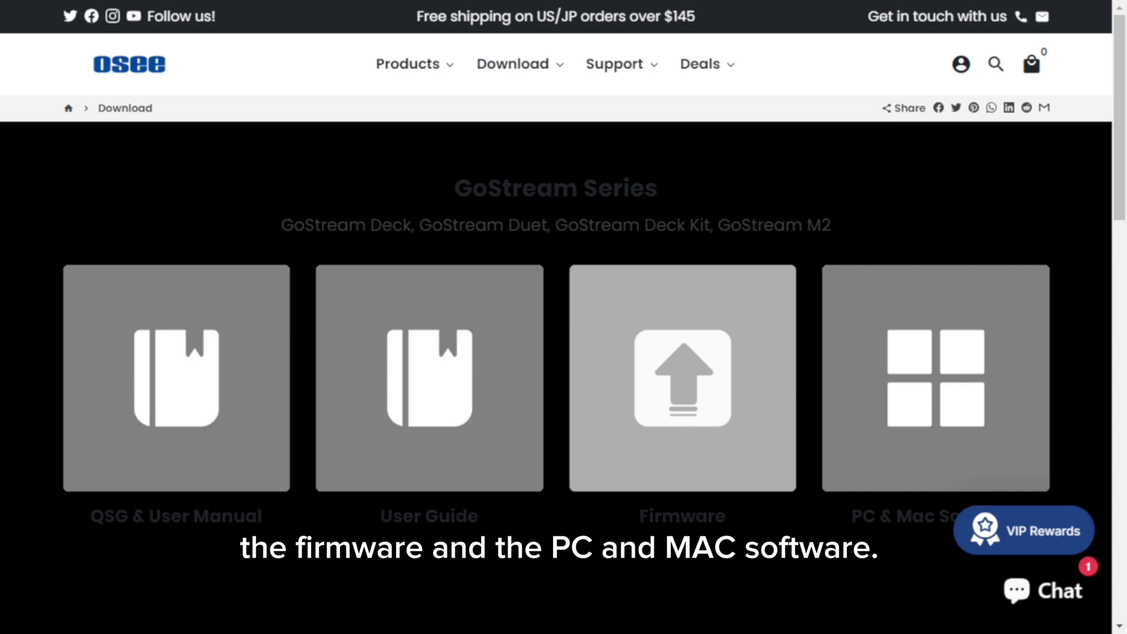
mouse_move(936, 380)
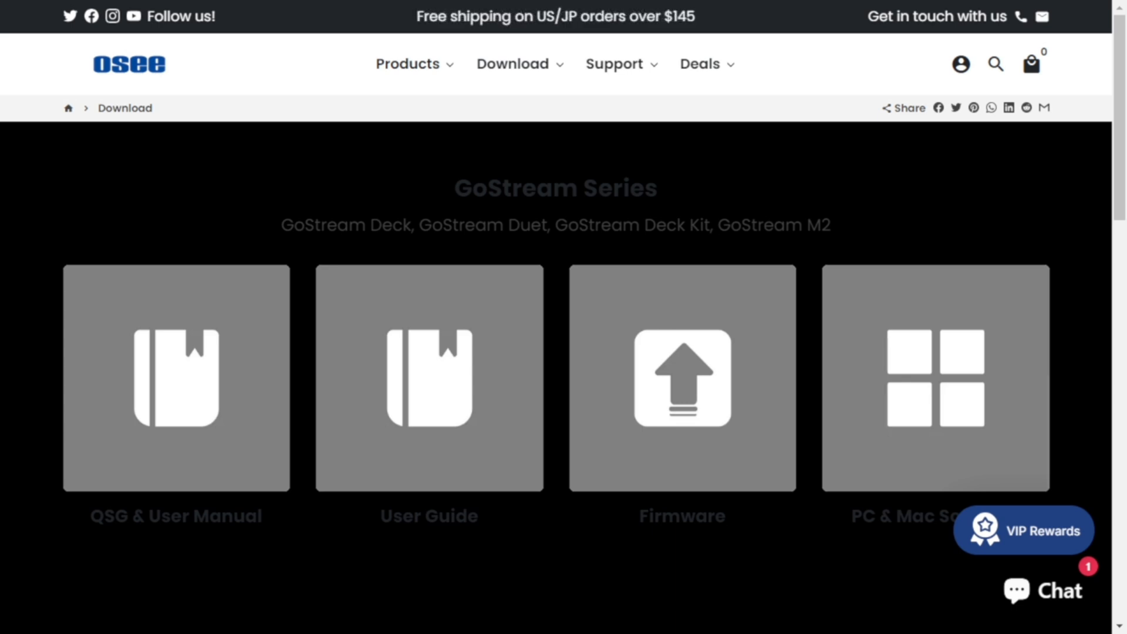
mouse_move(935, 379)
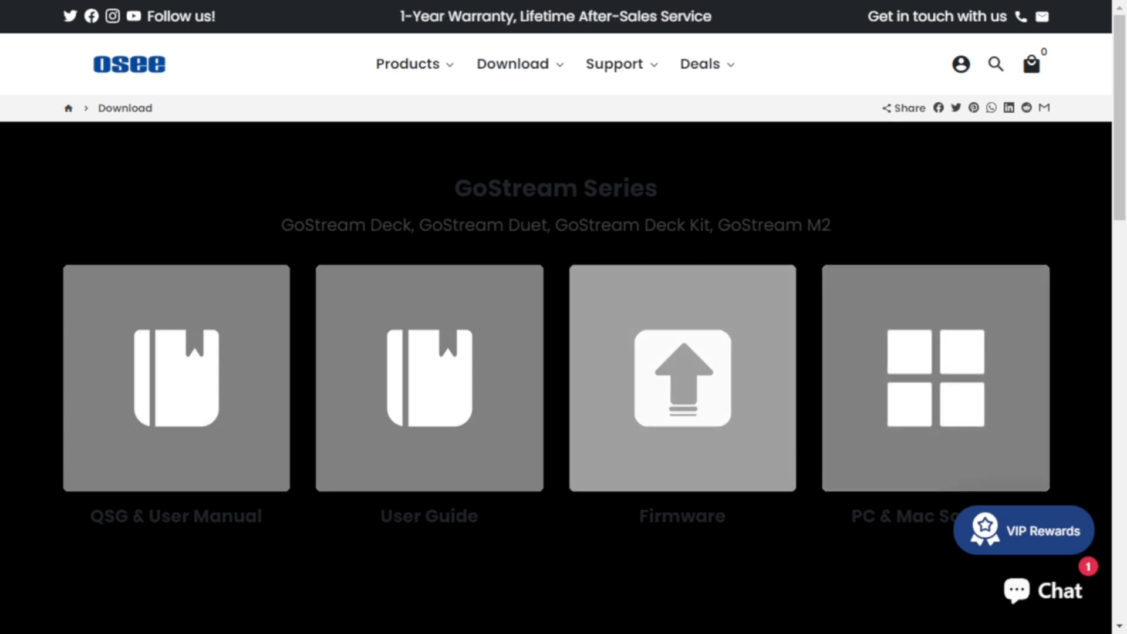
Reach the GoStream Deck&Duet Firmware V2.1.4 release notes and download button.
click(681, 379)
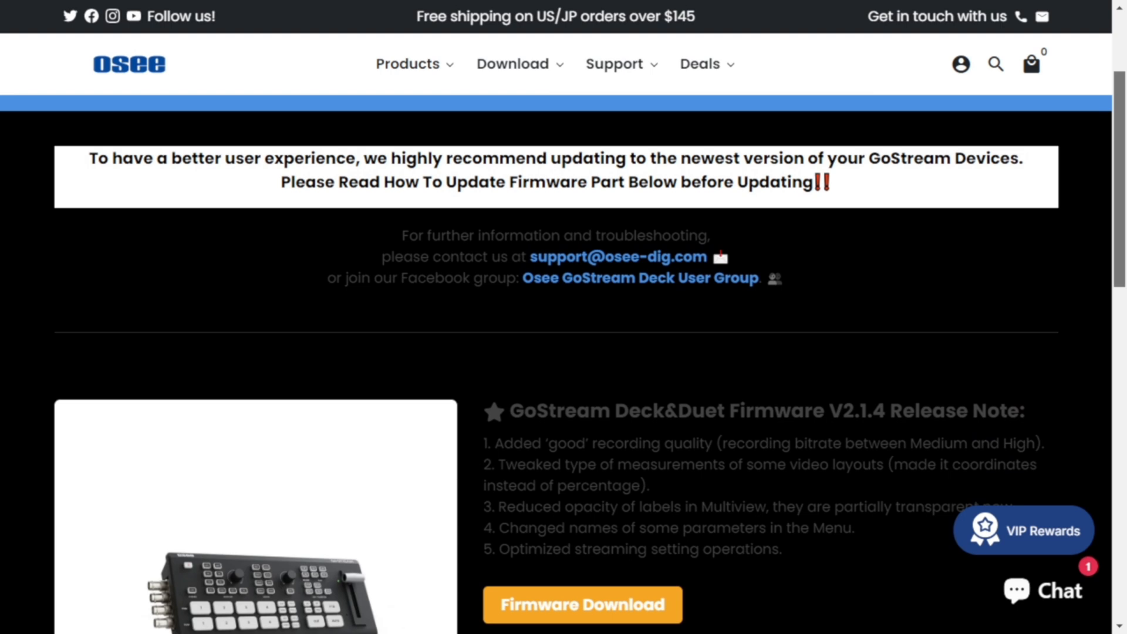
scroll(down, 3)
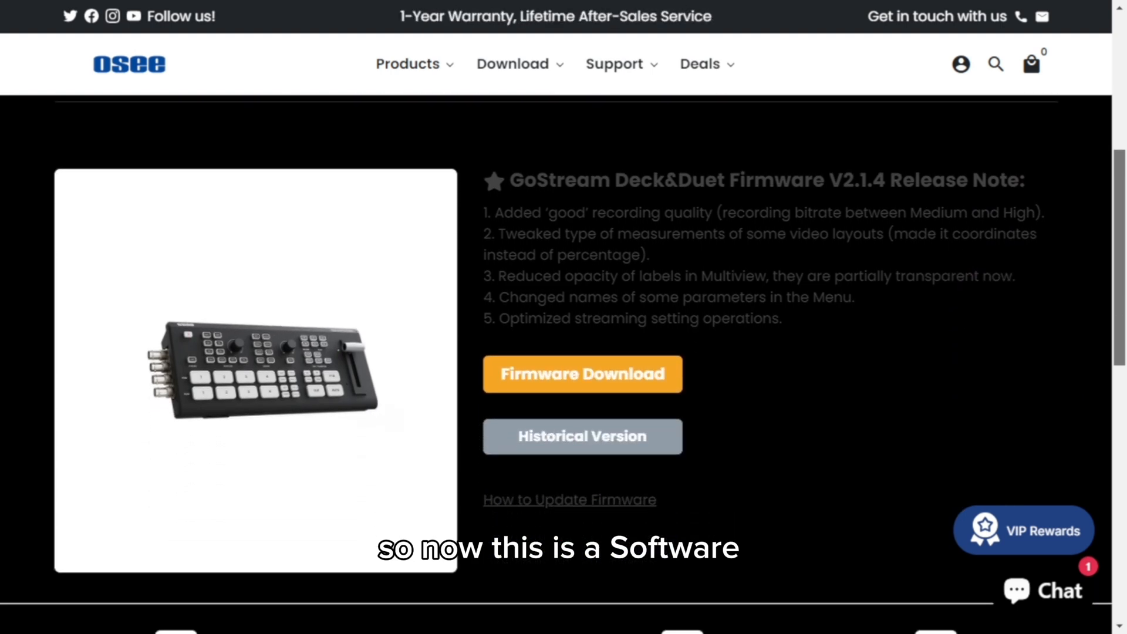
scroll(down, 3)
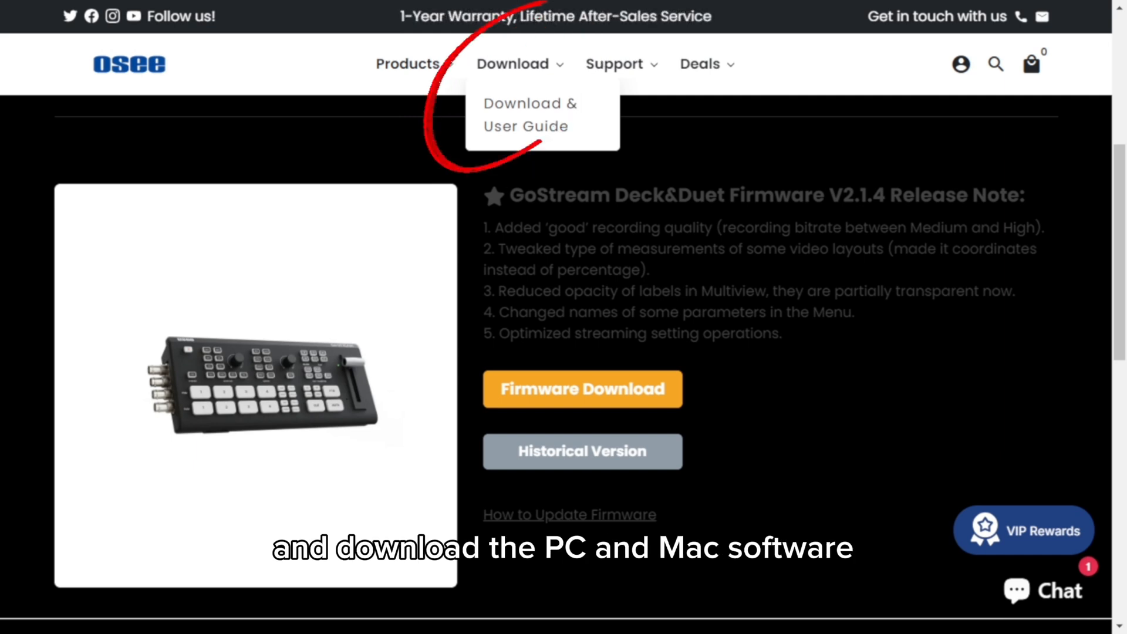
Reach the GoStream Software Control v1.2.0 section on the PC & Mac Software page.
click(528, 114)
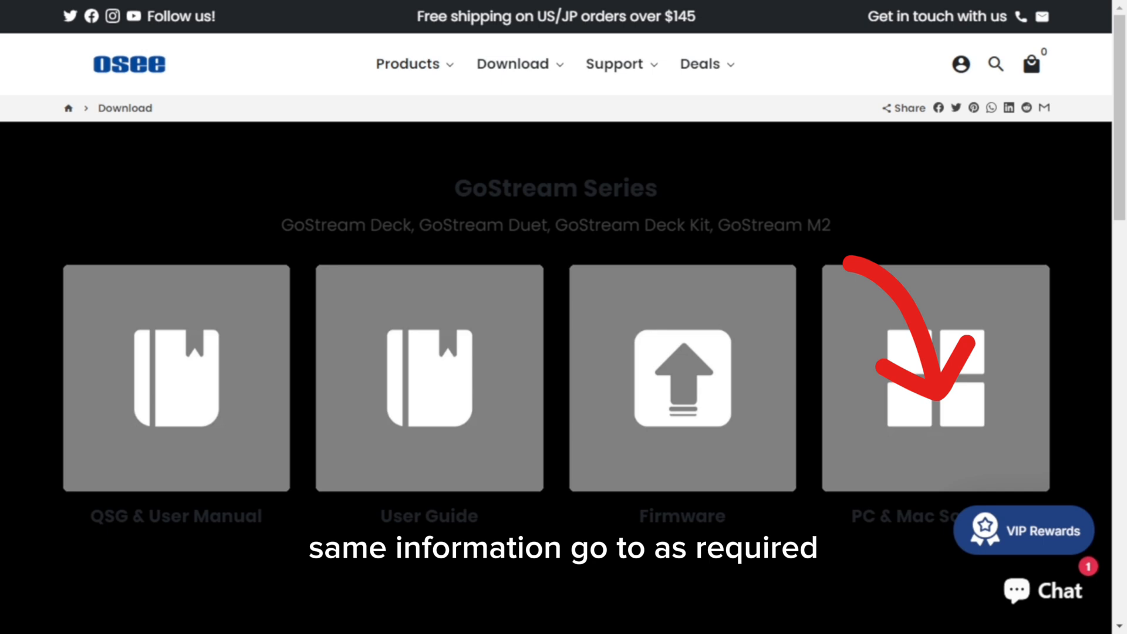
click(936, 377)
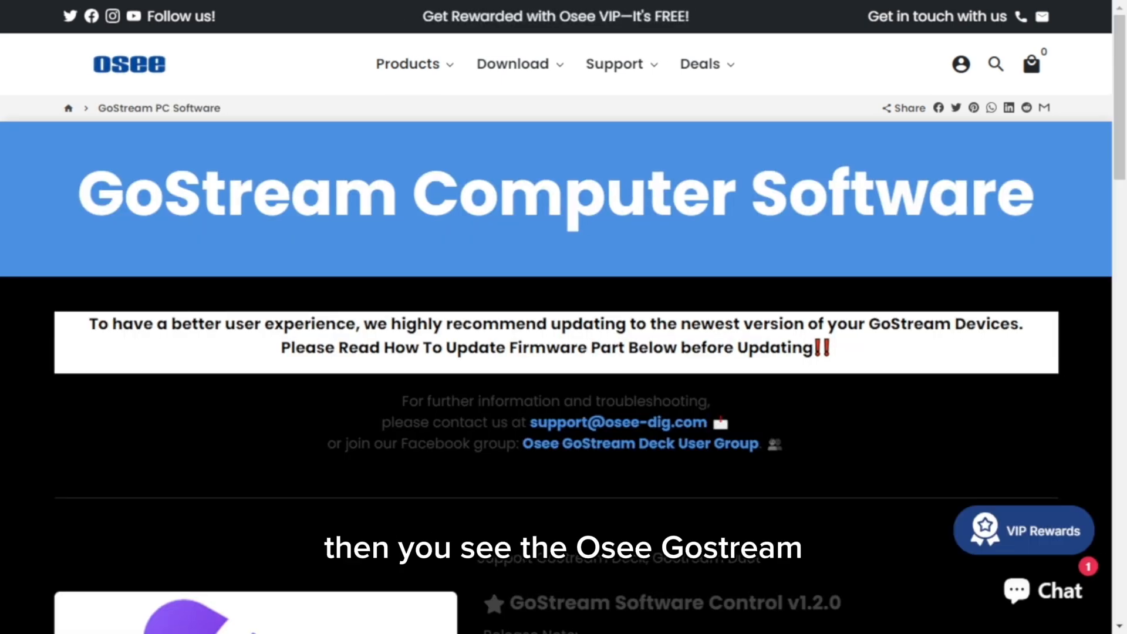
scroll(down, 3)
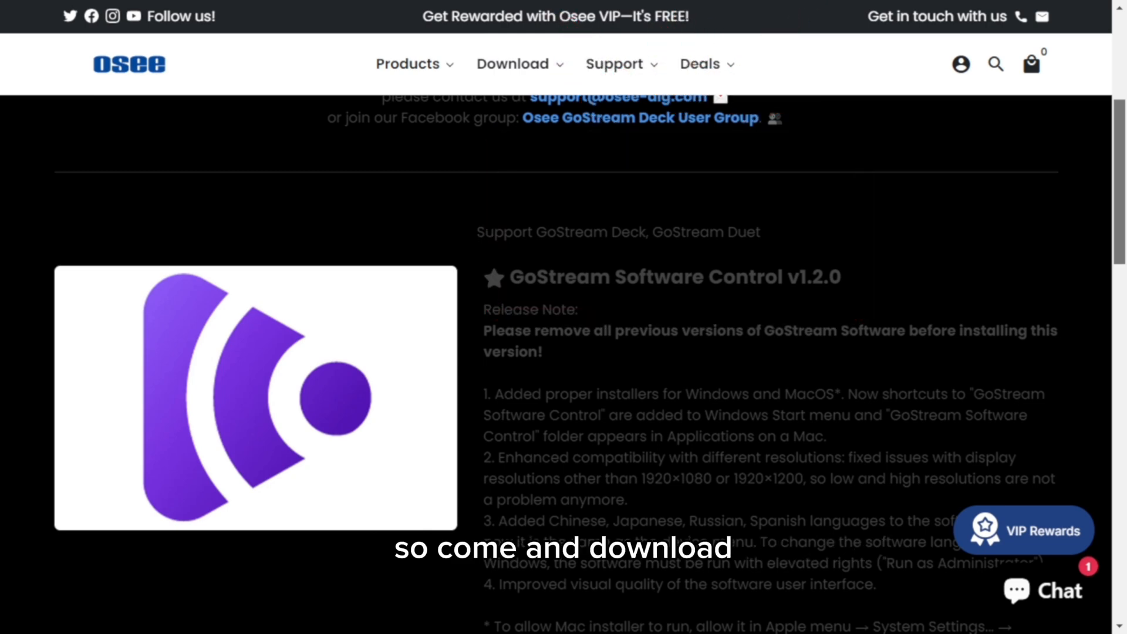
scroll(down, 3)
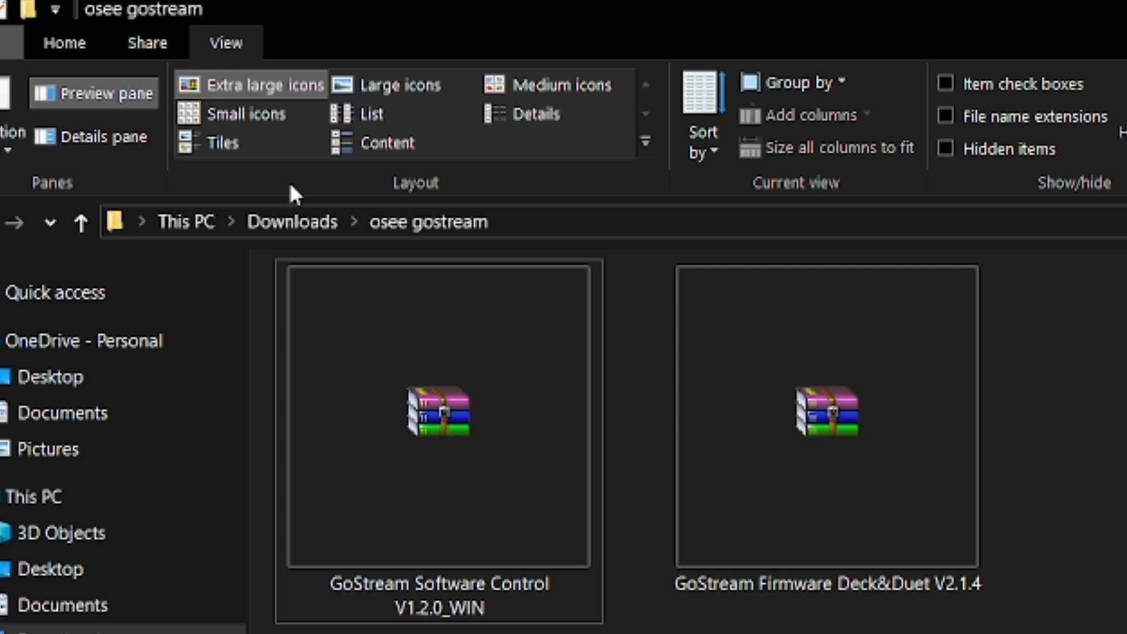
Extract the GoStream Software Control V1.2.0_WIN zip and its inner installer archive, selecting the installer application.
click(826, 413)
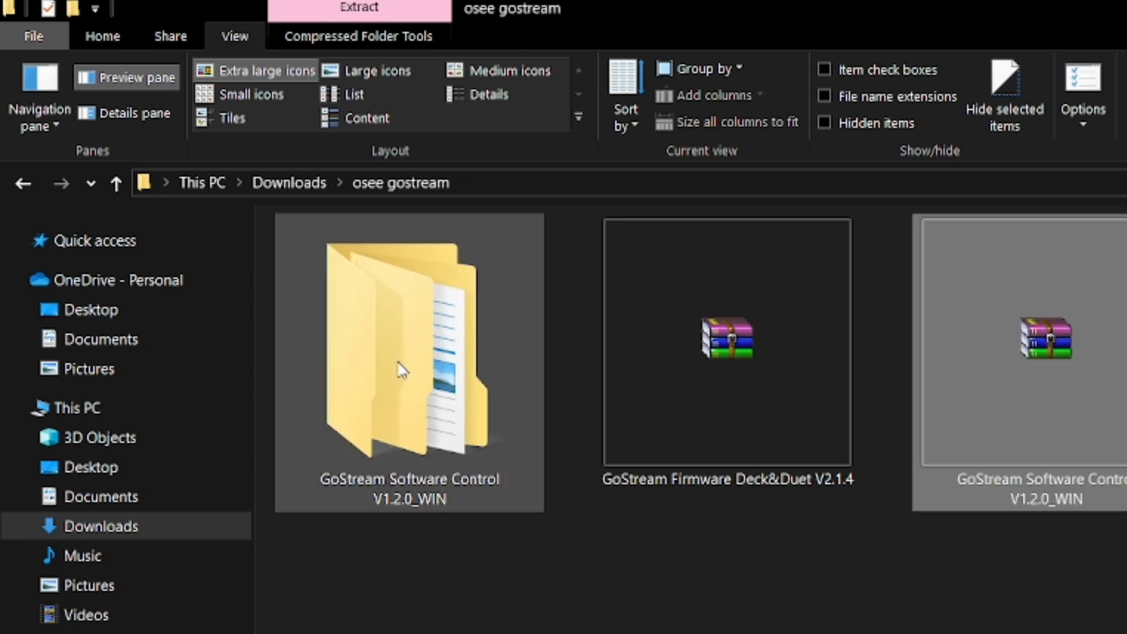
double_click(409, 345)
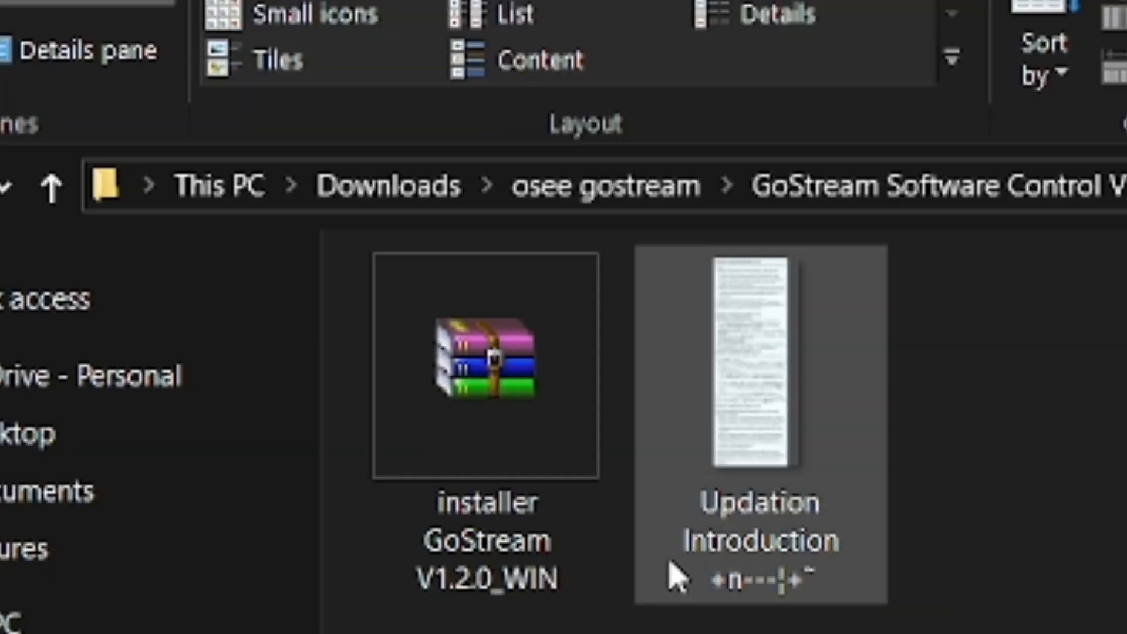
click(485, 363)
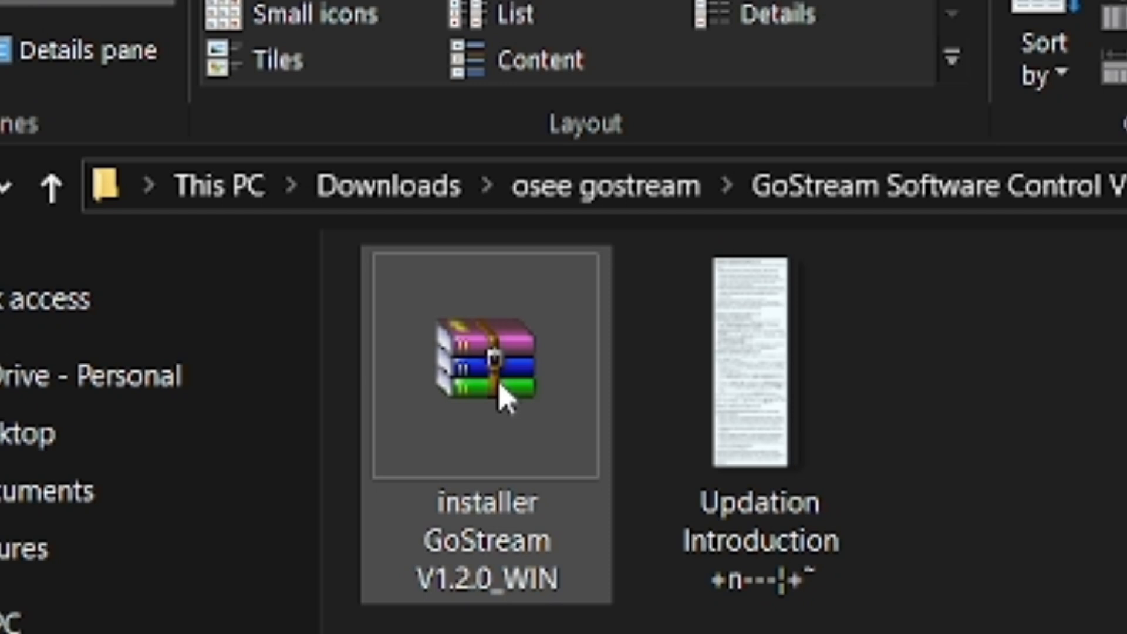
click(485, 366)
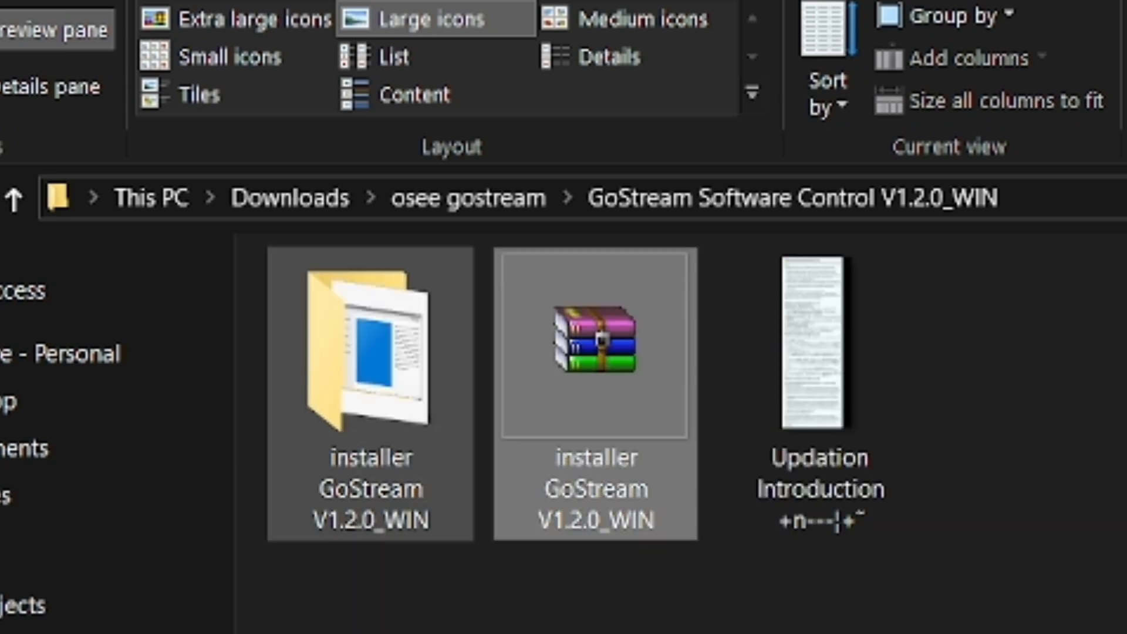
click(612, 56)
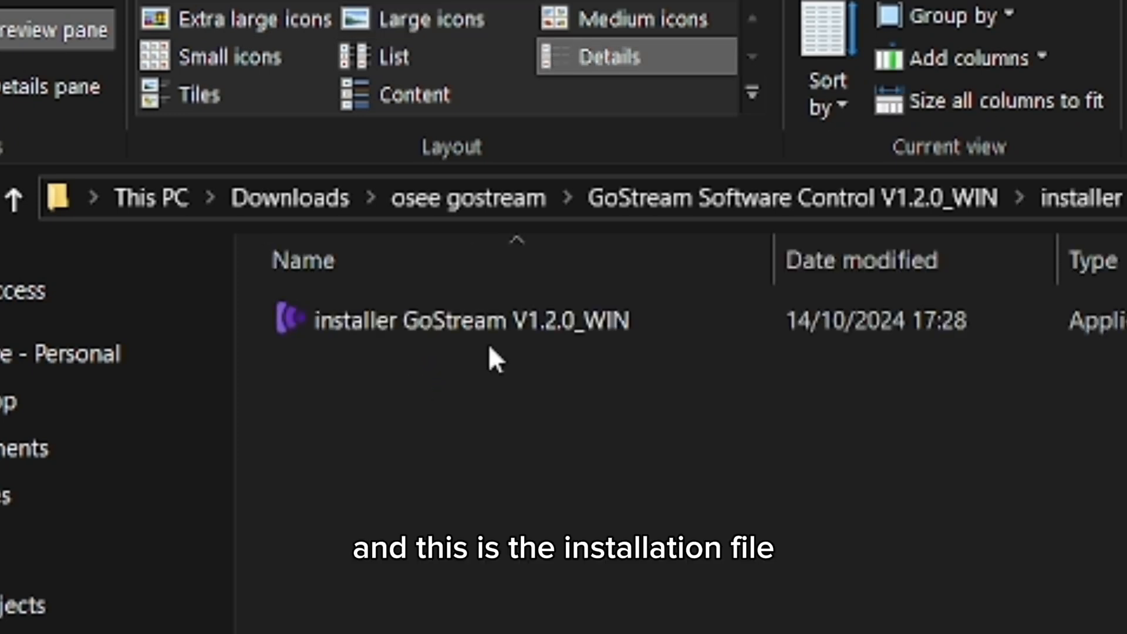
click(468, 320)
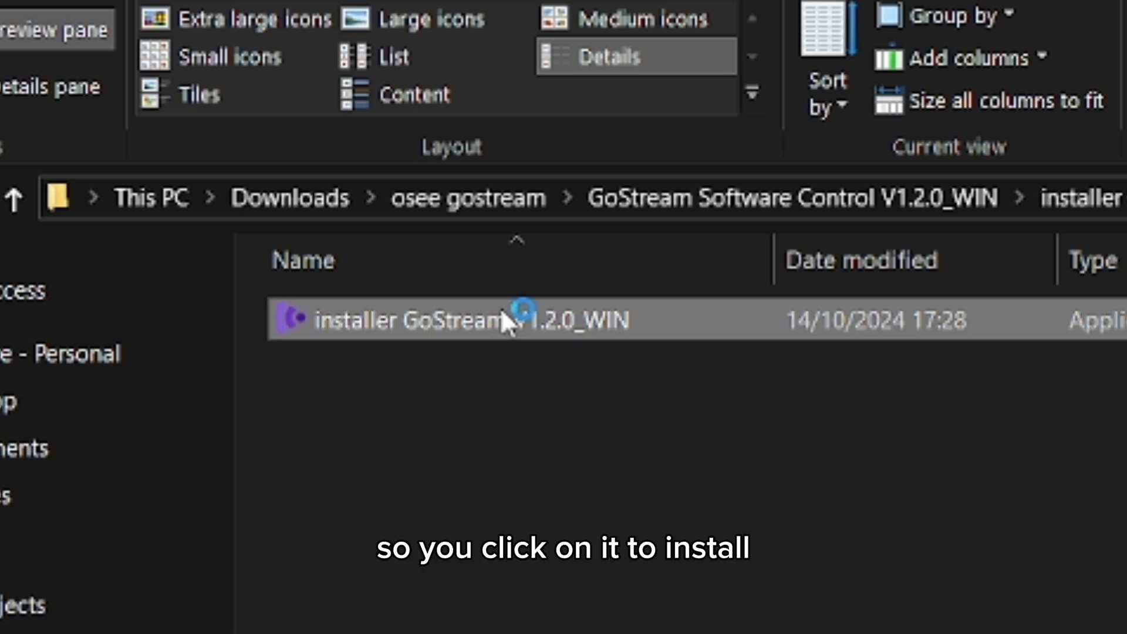
Run GoStream Software Control Setup with default folder, component and Start Menu shortcuts, then finish.
double_click(474, 319)
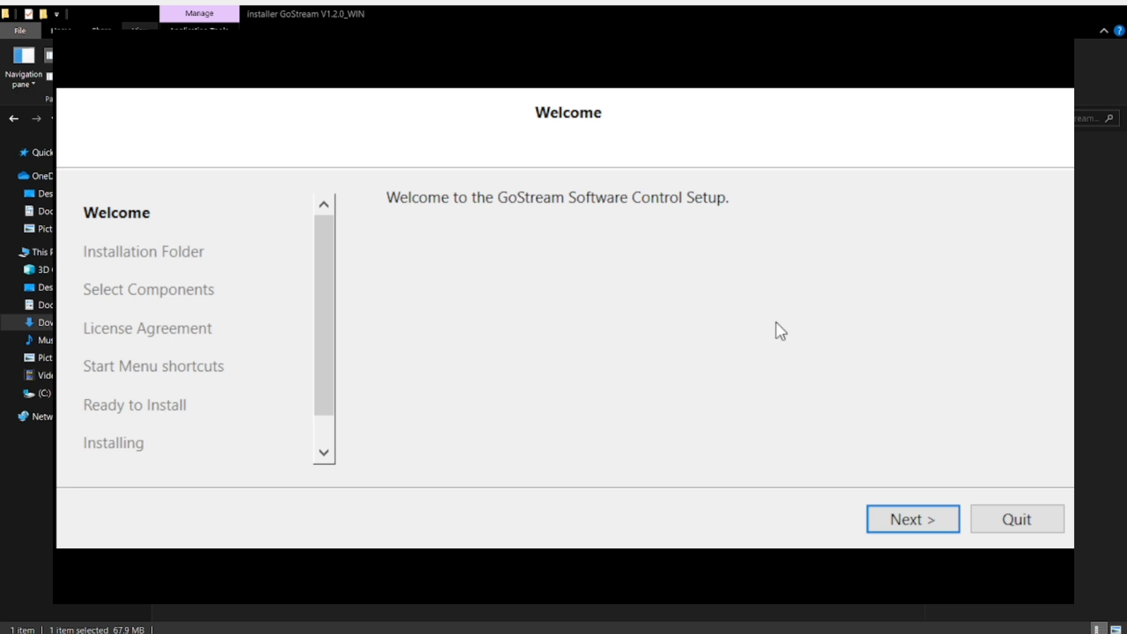
click(913, 518)
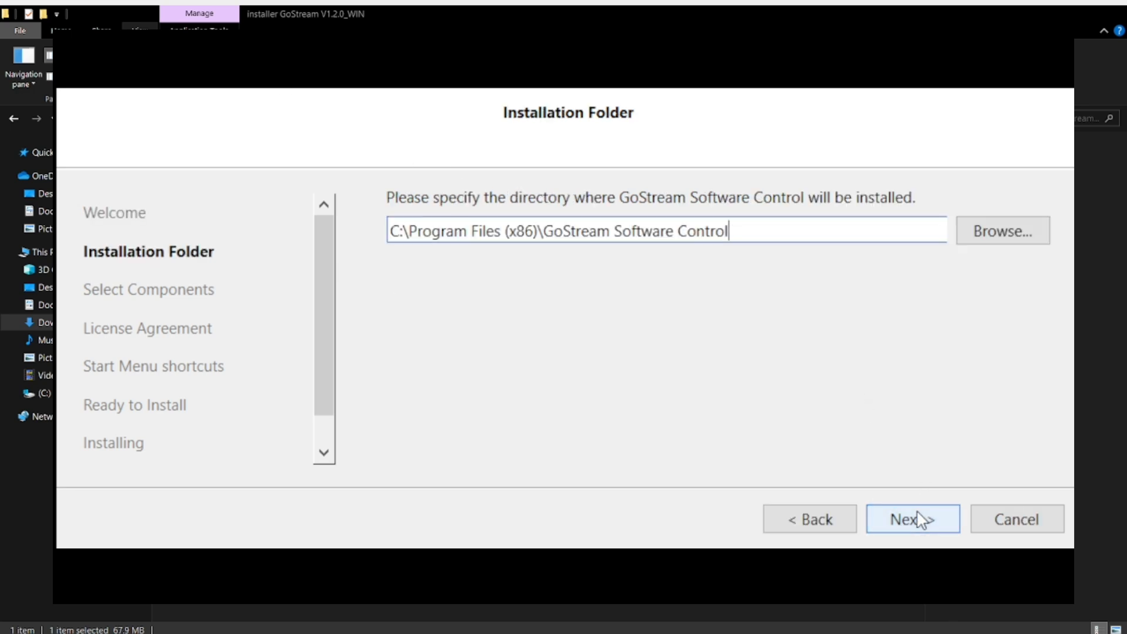
click(912, 518)
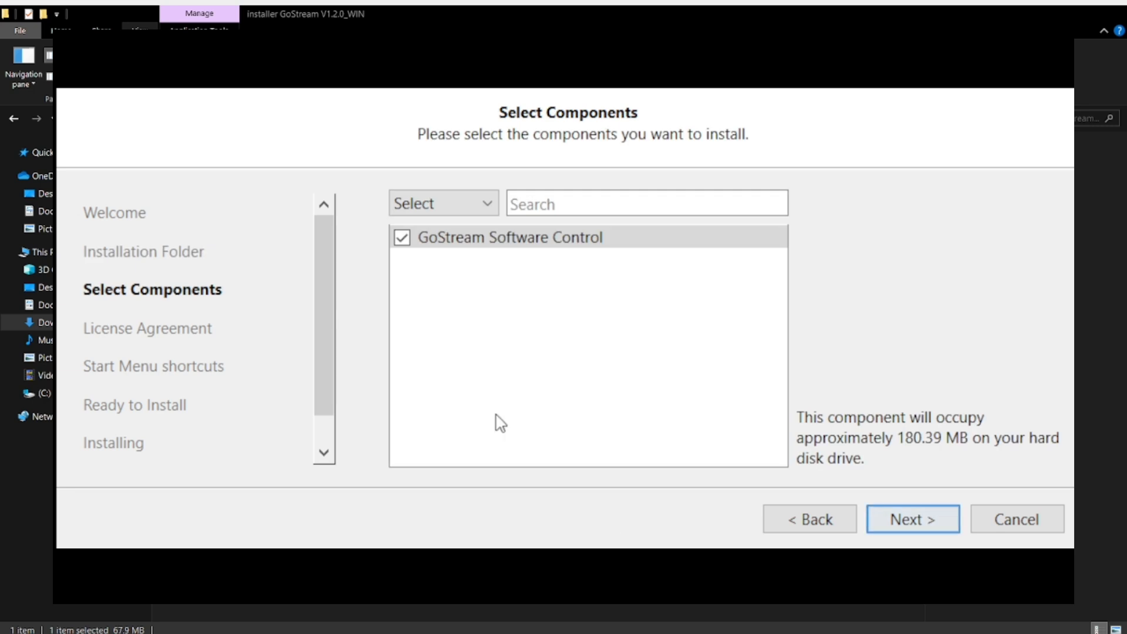
click(912, 519)
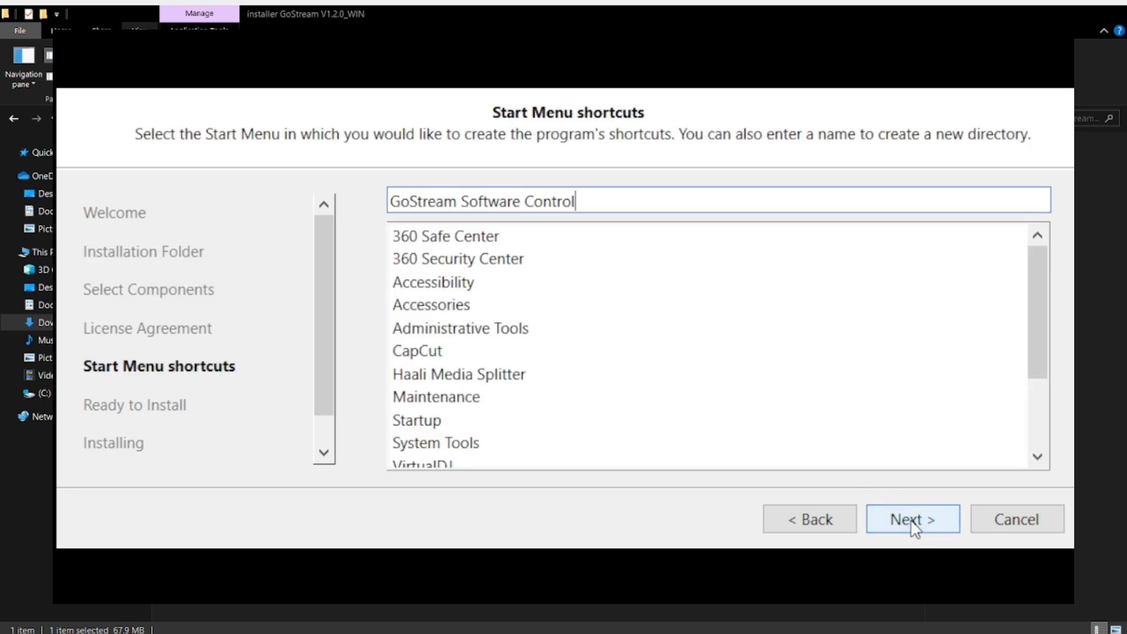
click(911, 518)
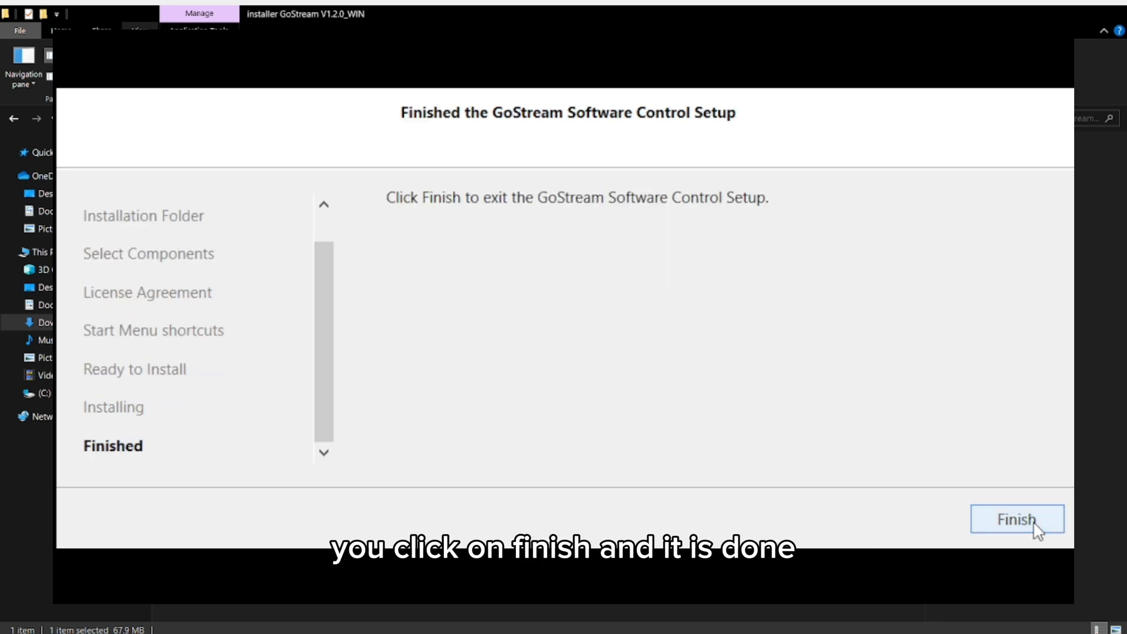
click(1016, 519)
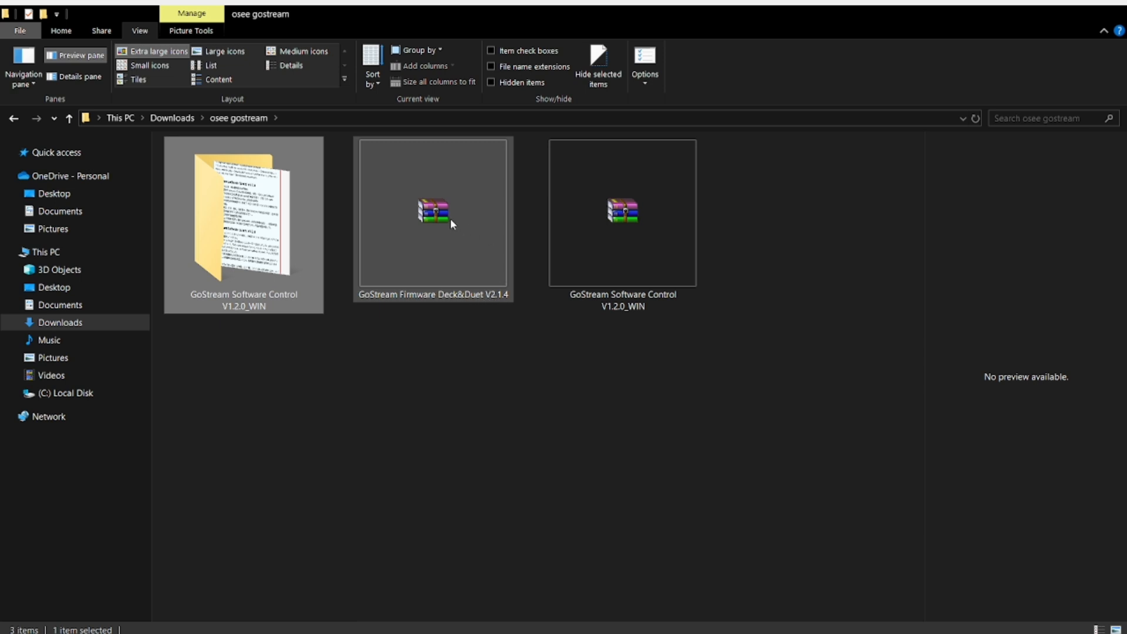
Extract the GoStream Firmware Deck&Duet V2.1.4 zip here into its own folder.
click(432, 210)
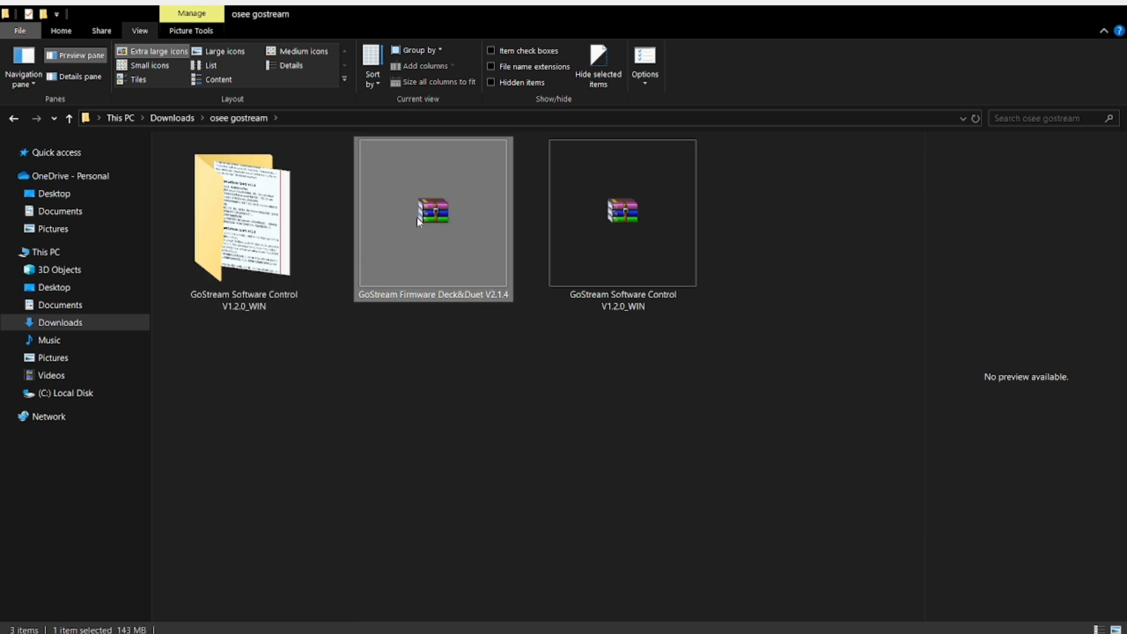
click(433, 210)
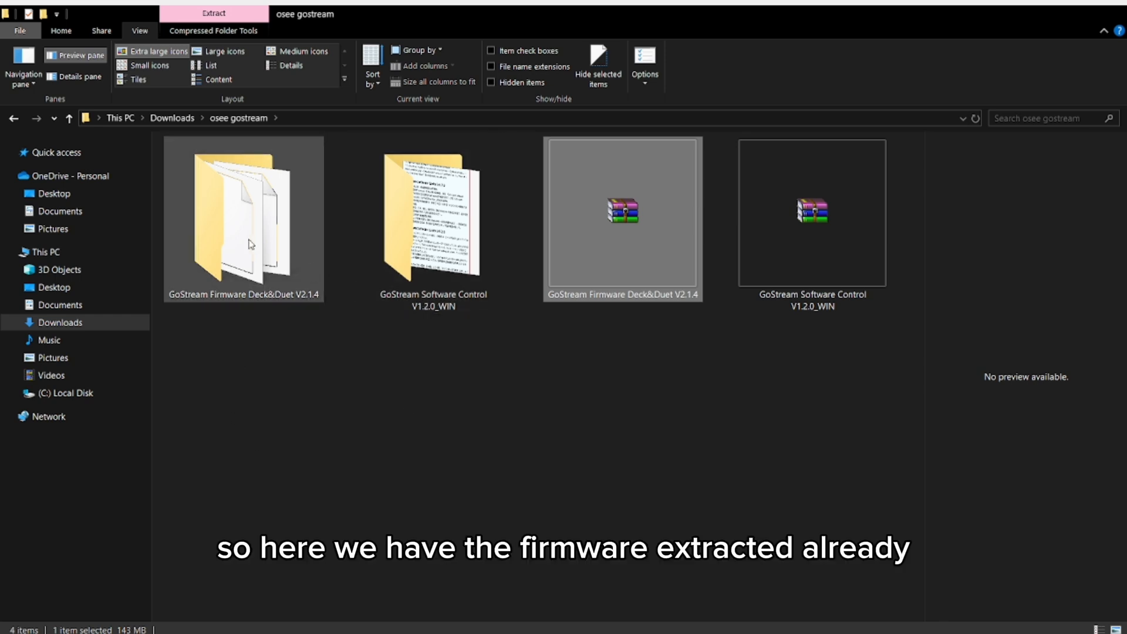
Copy GO_STREAM_0000_2.1.4.bin and .md5 from the extracted firmware folder.
double_click(243, 216)
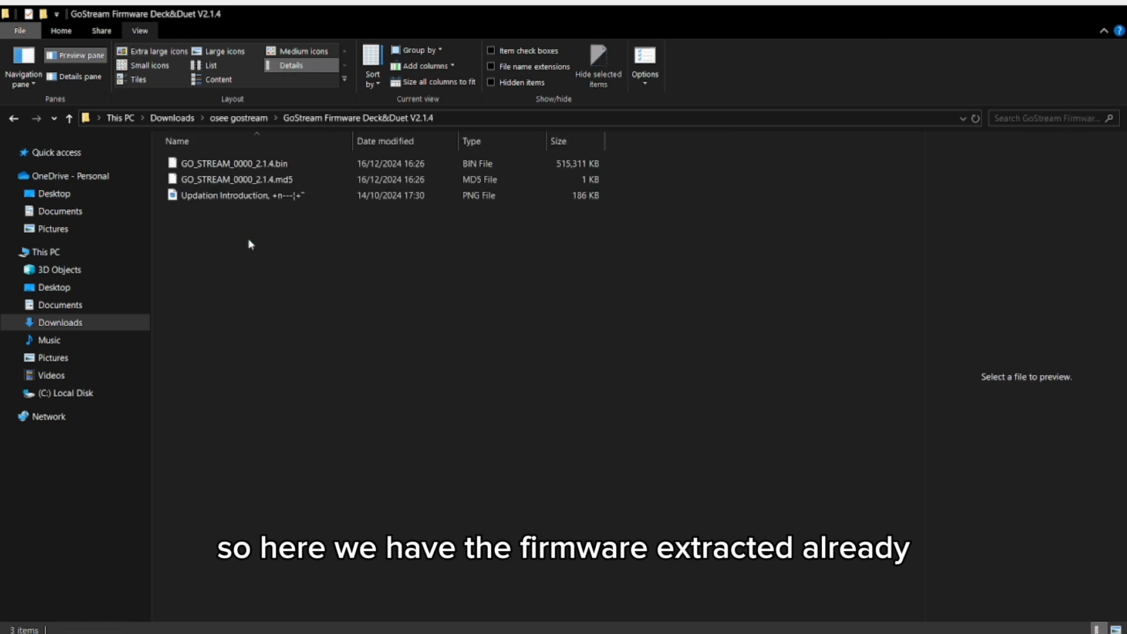
click(233, 163)
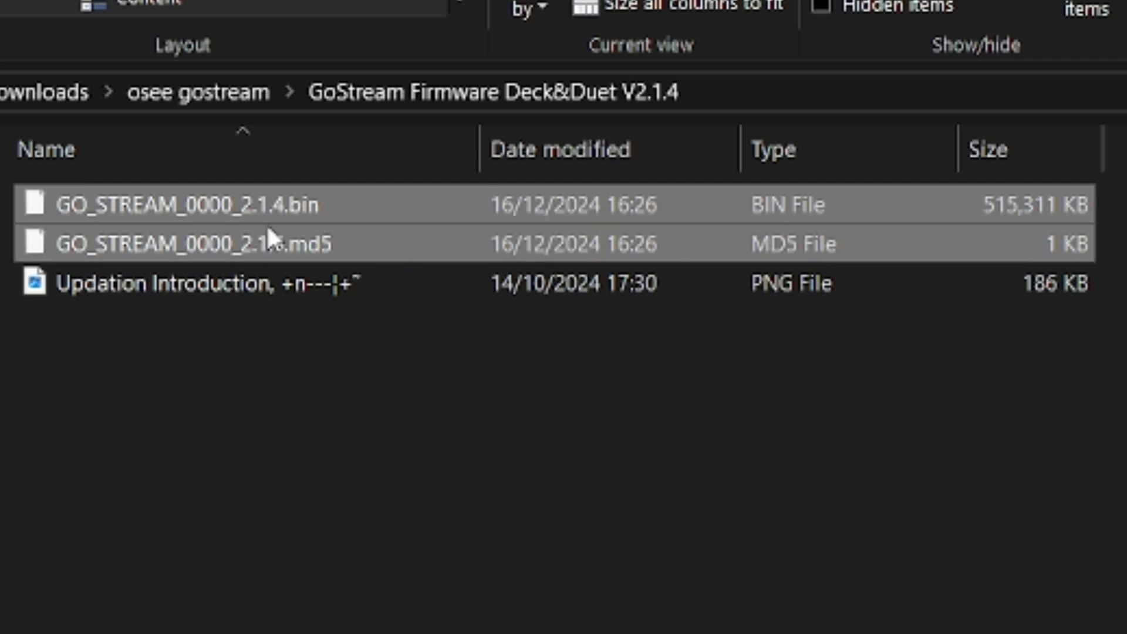
mouse_move(318, 268)
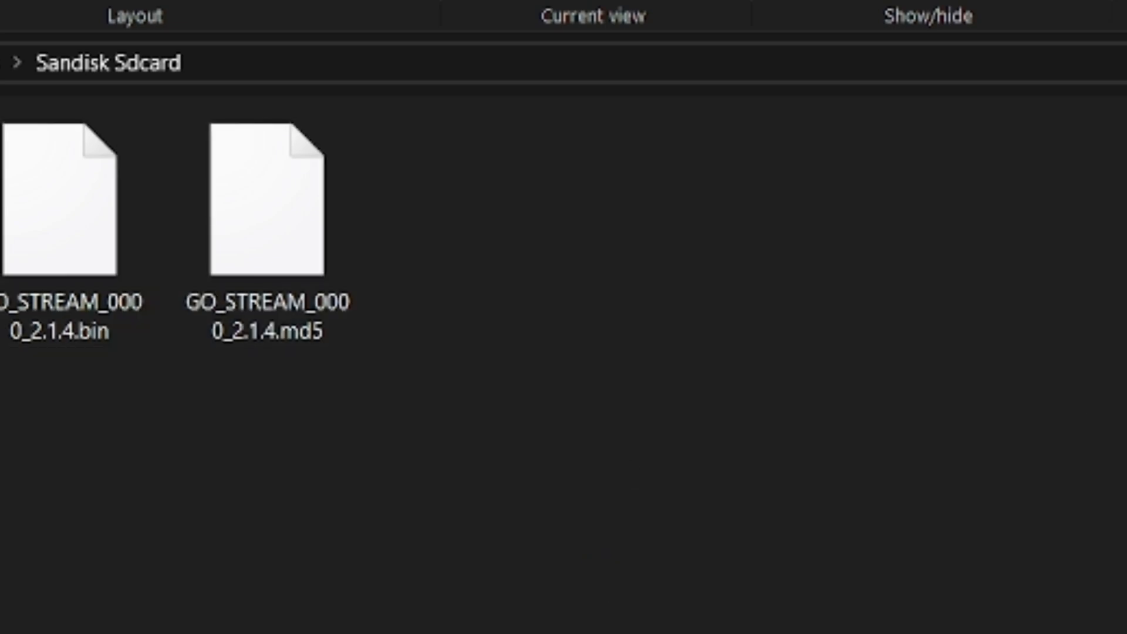
Verify GO_STREAM_0000_2.1.4 .bin and .md5 sit on the Sandisk SD card root.
click(61, 197)
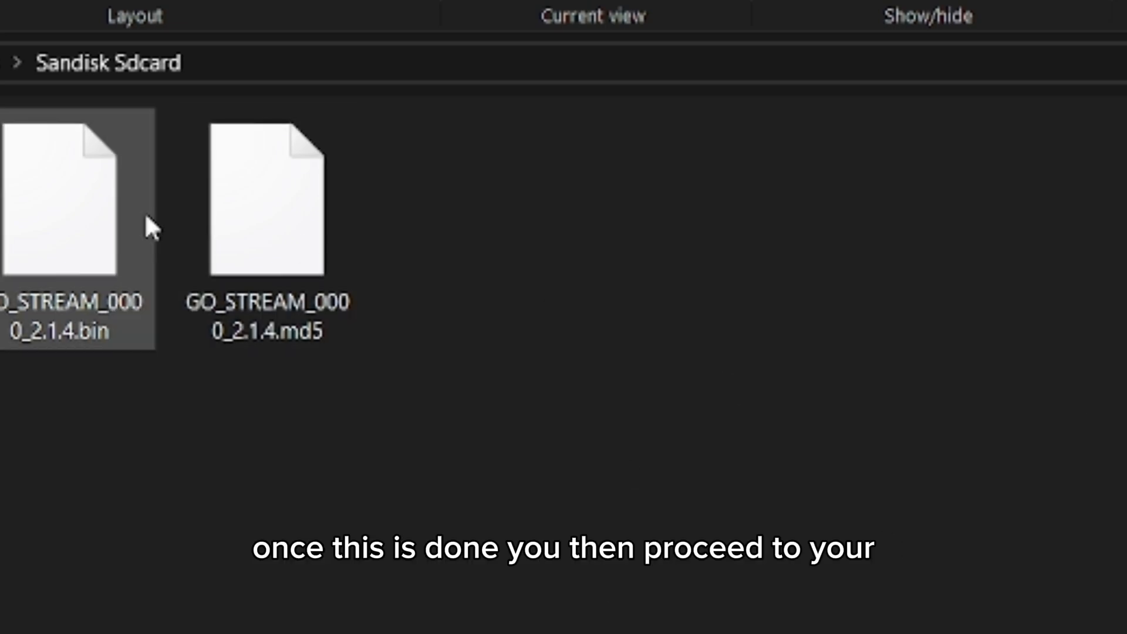